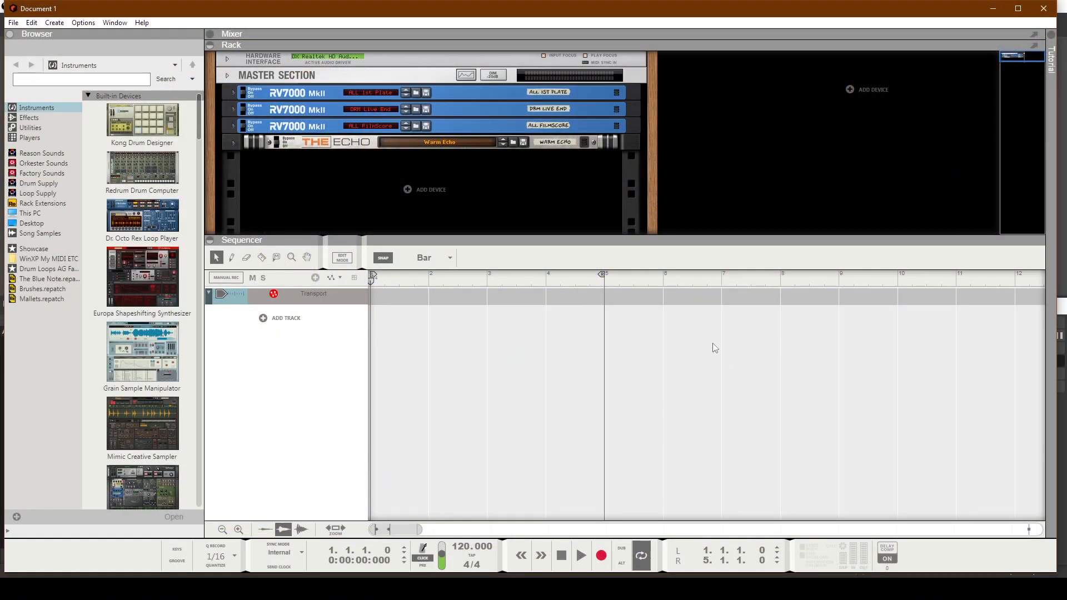
{"action": "mouse_move", "coordinate": [646, 330]}
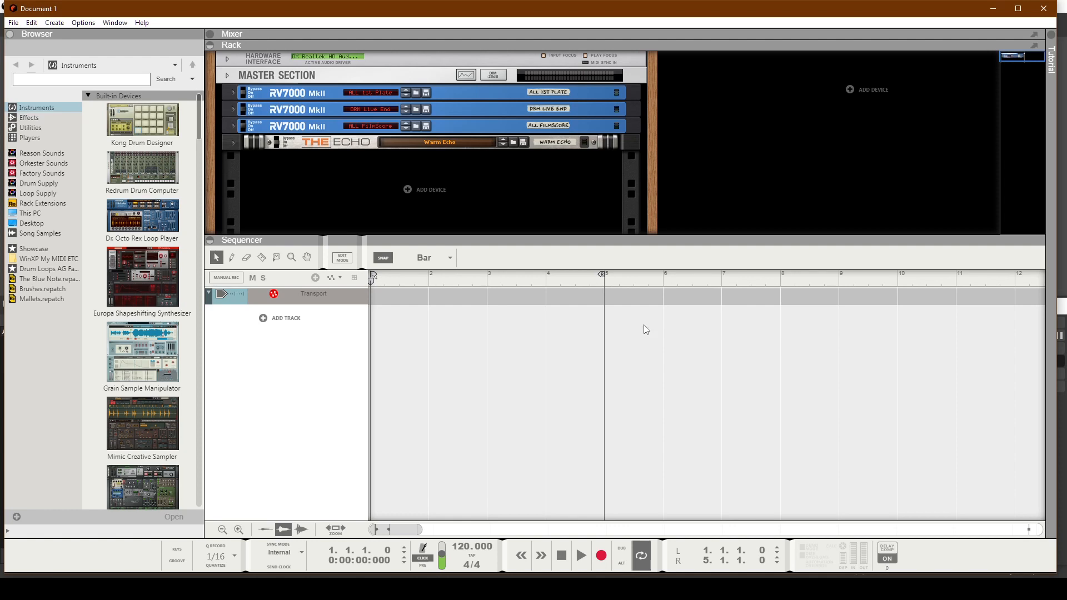
{"action": "mouse_move", "coordinate": [129, 97]}
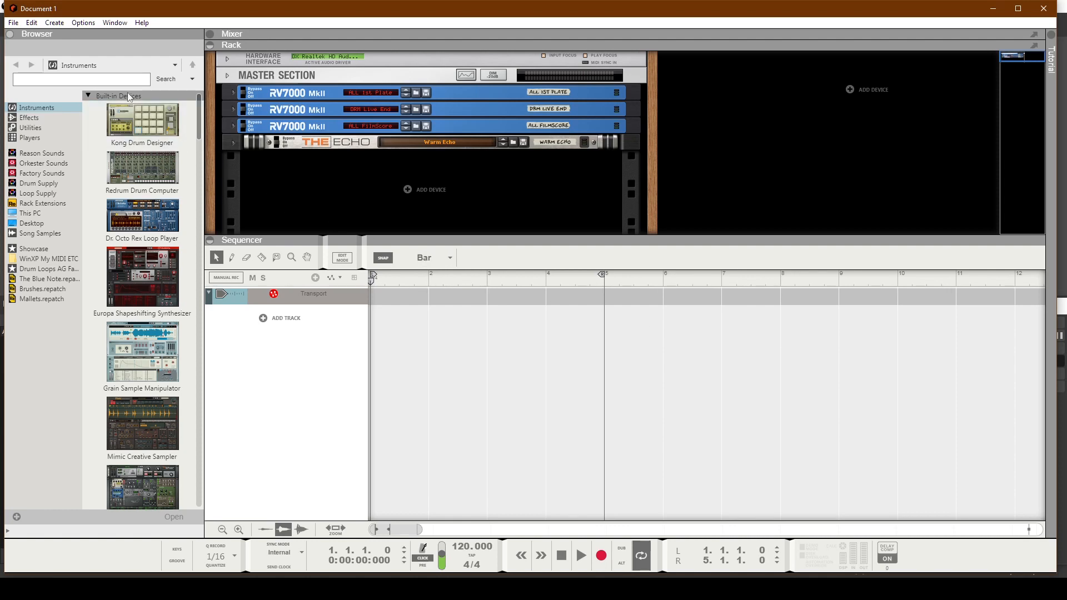
Open Edit > Preferences on the MIDI page and start adding a control surface manually.
{"action": "left_click", "coordinate": [31, 22]}
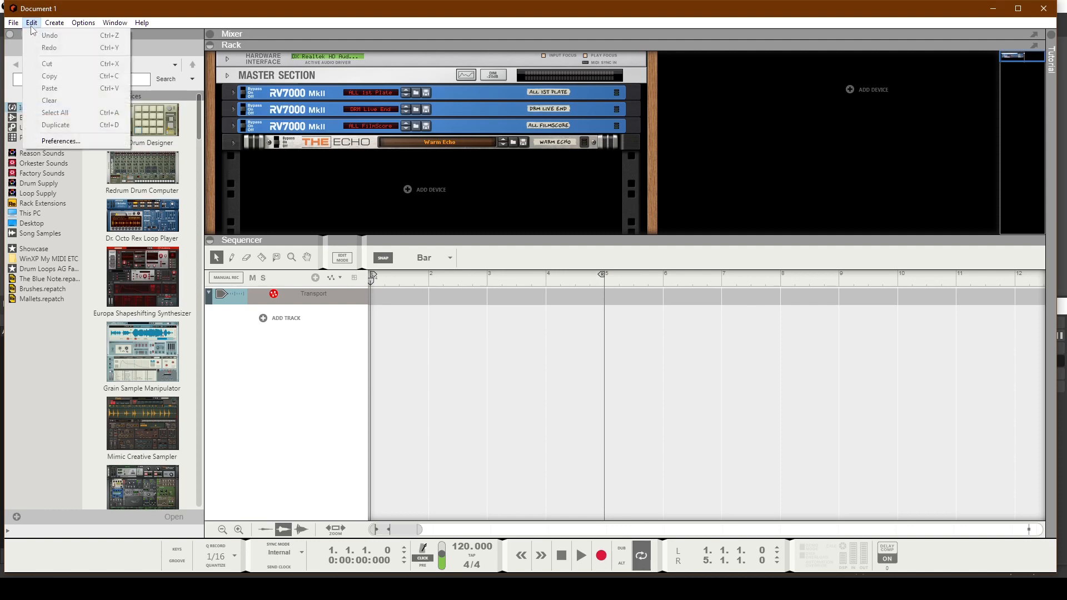
{"action": "mouse_move", "coordinate": [62, 141]}
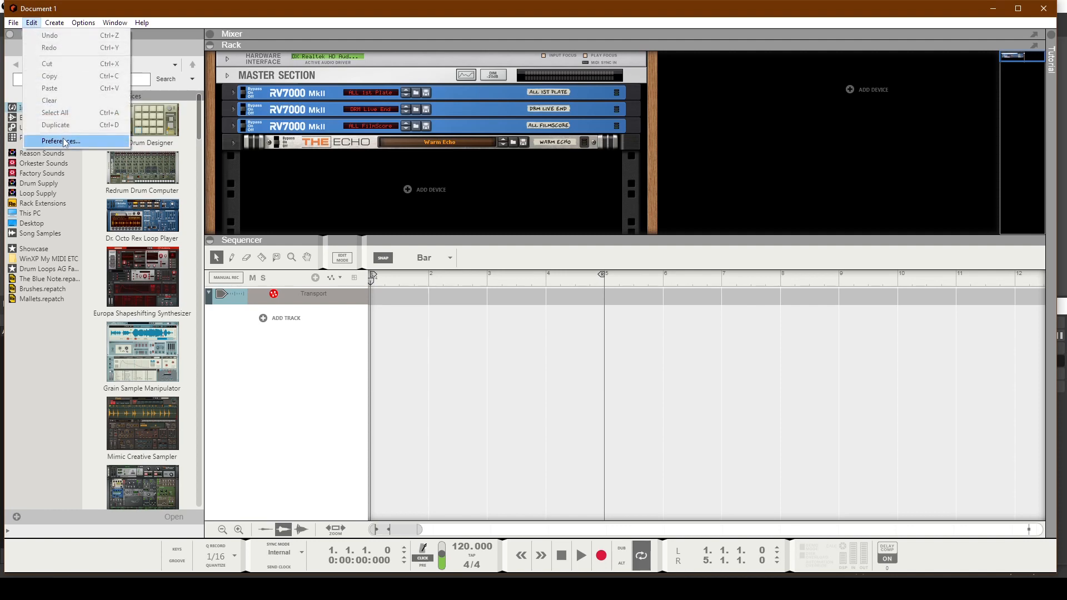
{"action": "left_click", "coordinate": [62, 141]}
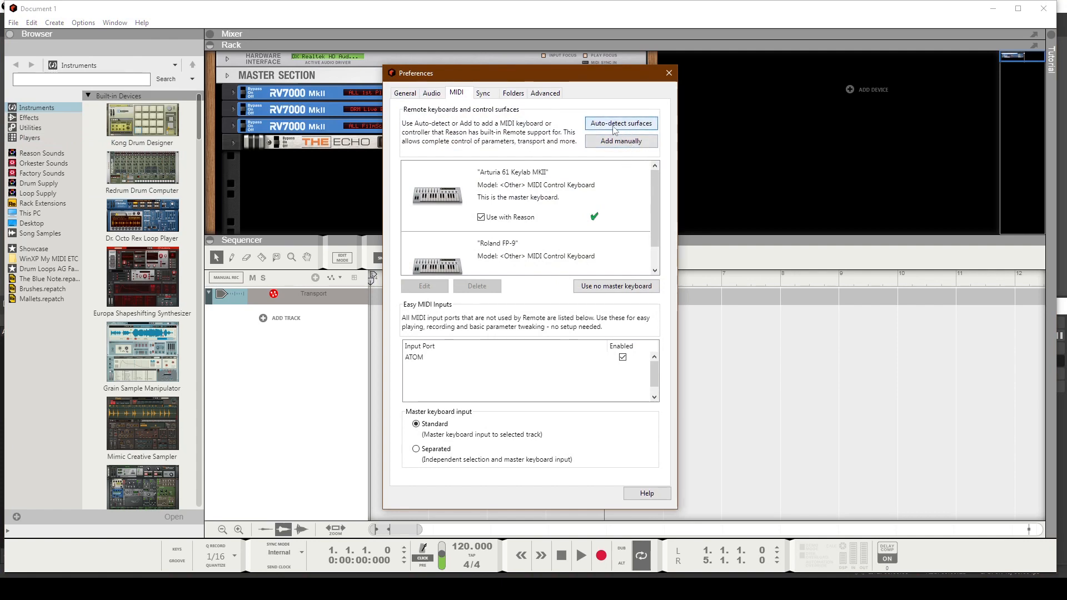
{"action": "mouse_move", "coordinate": [651, 211]}
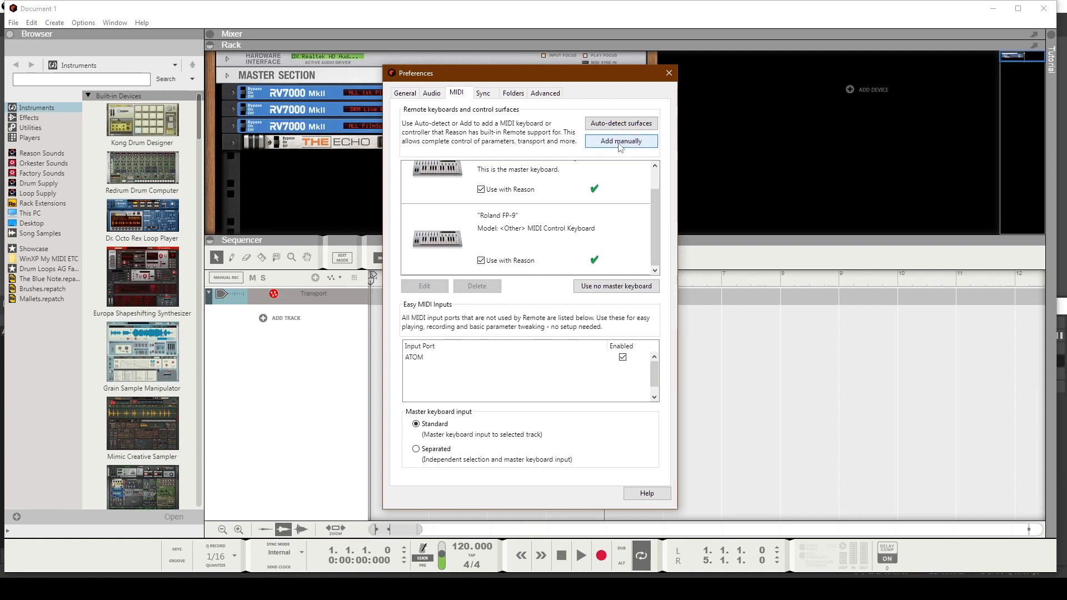
{"action": "left_click", "coordinate": [620, 141]}
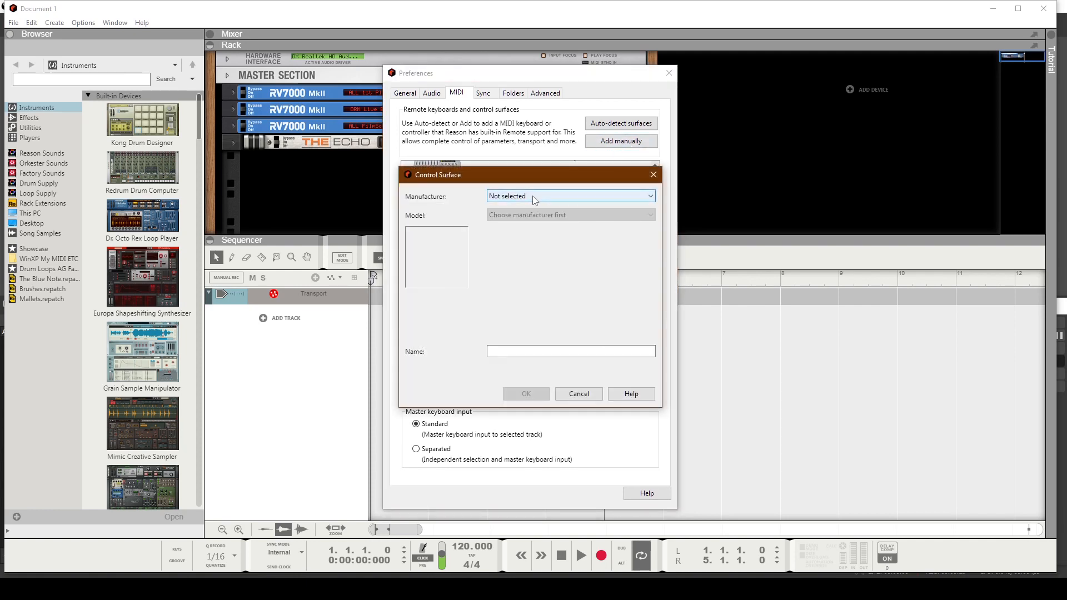
Set the surface manufacturer to <Other> and model to MIDI Control Keyboard.
{"action": "left_click", "coordinate": [570, 196]}
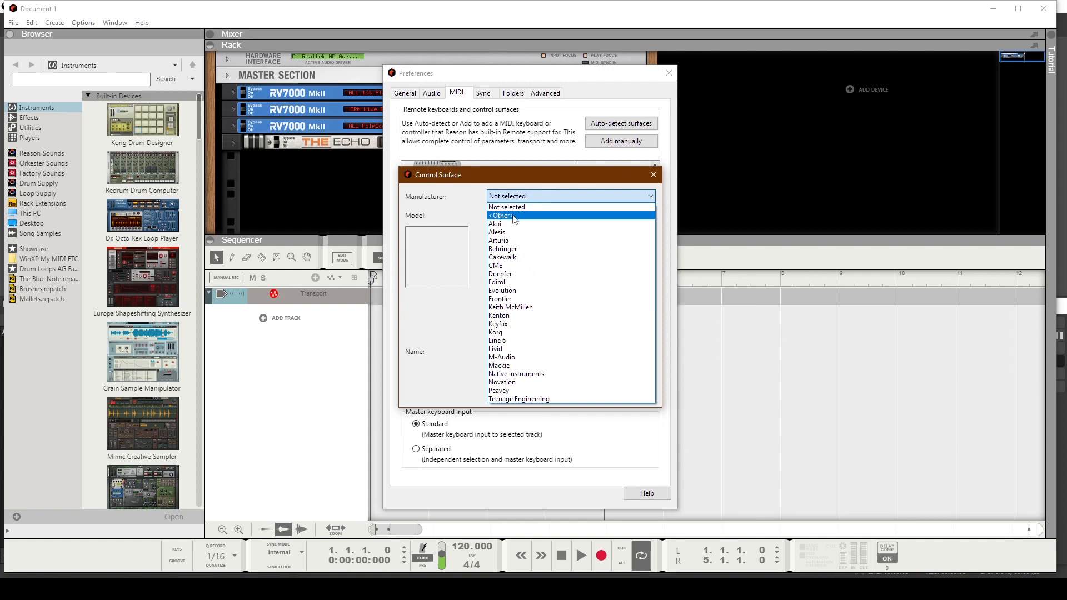
{"action": "left_click", "coordinate": [499, 216]}
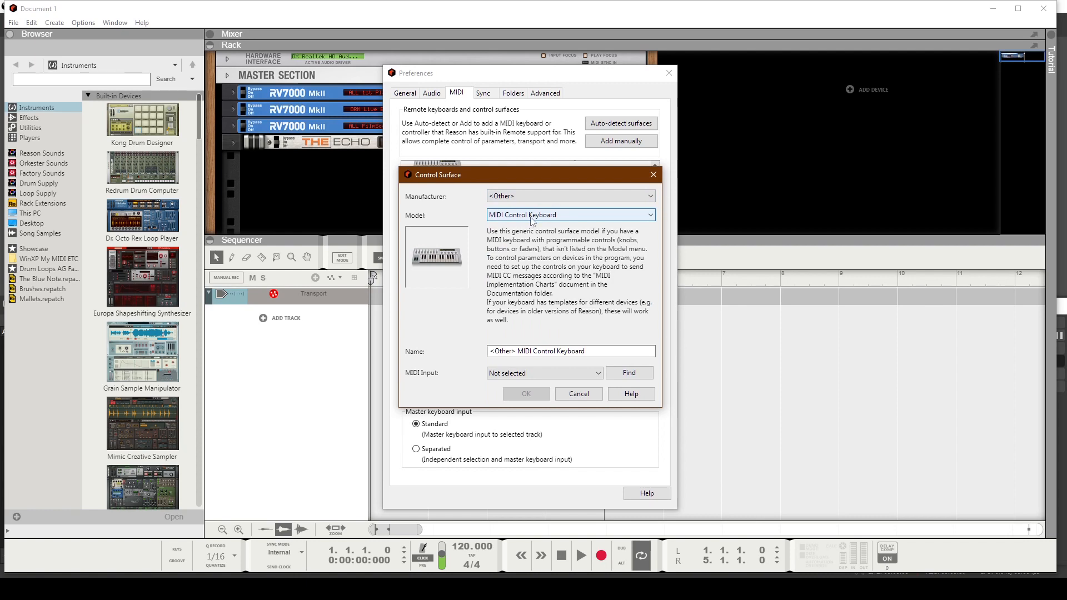
{"action": "left_click", "coordinate": [570, 214]}
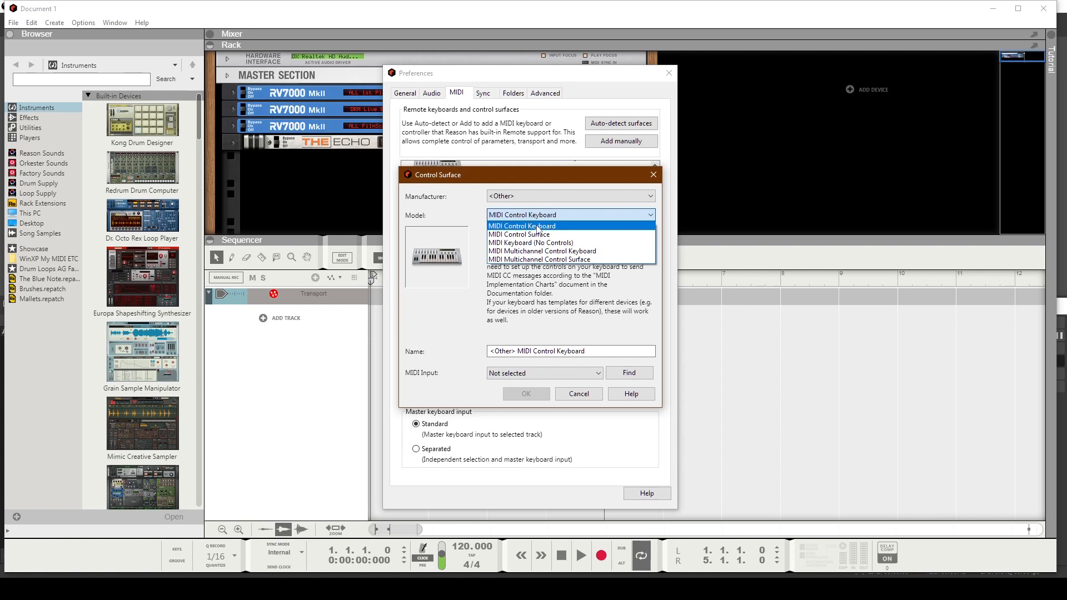
{"action": "left_click", "coordinate": [522, 225]}
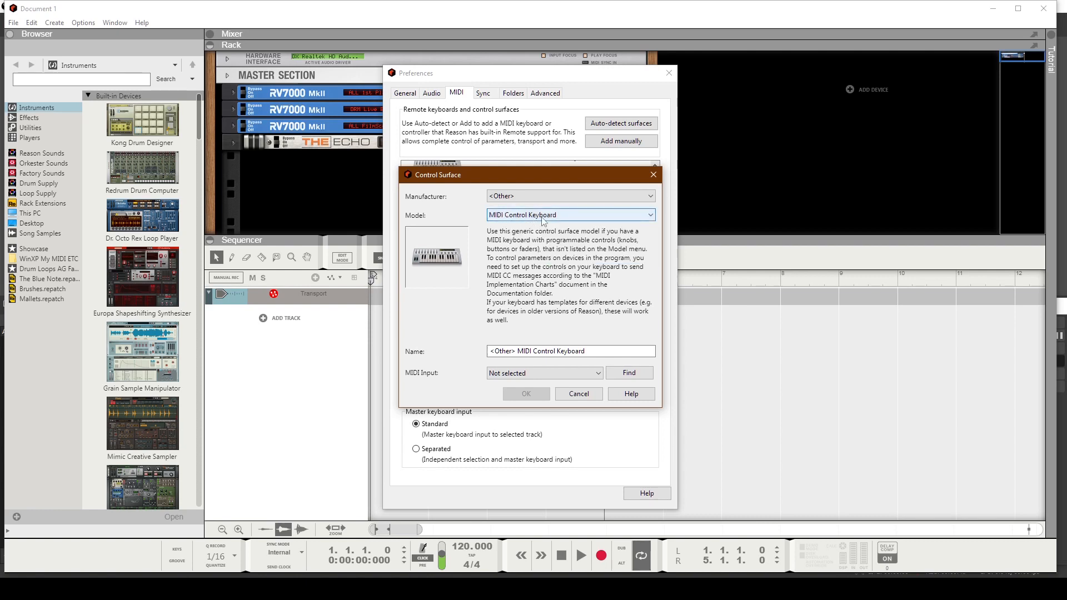
Name the surface ATOM, set its MIDI input to ATOM, and start Find detection.
{"action": "left_click", "coordinate": [570, 351]}
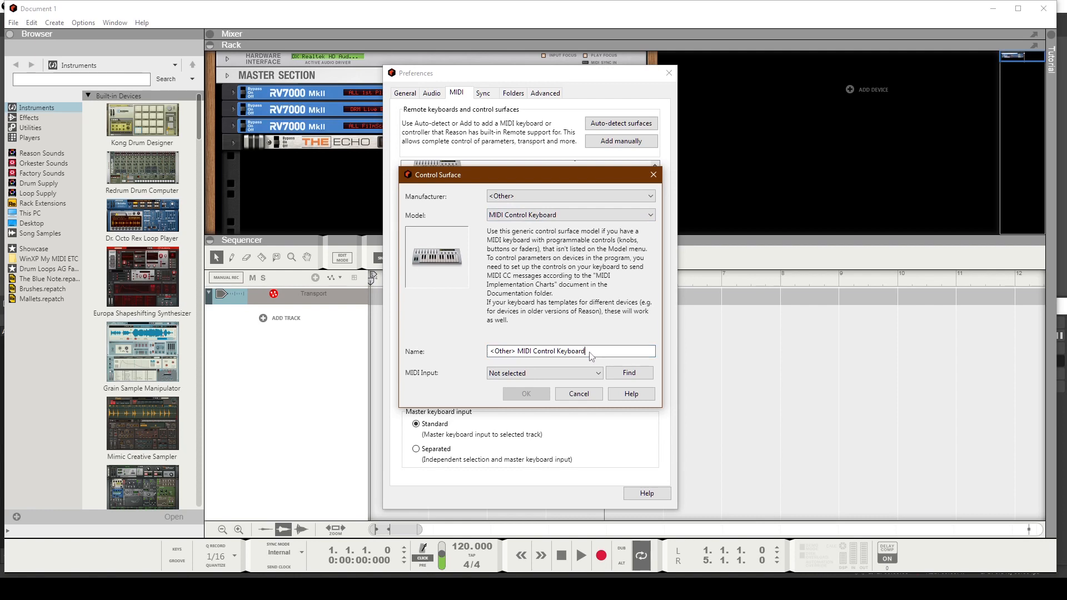
{"action": "double_click", "coordinate": [551, 351]}
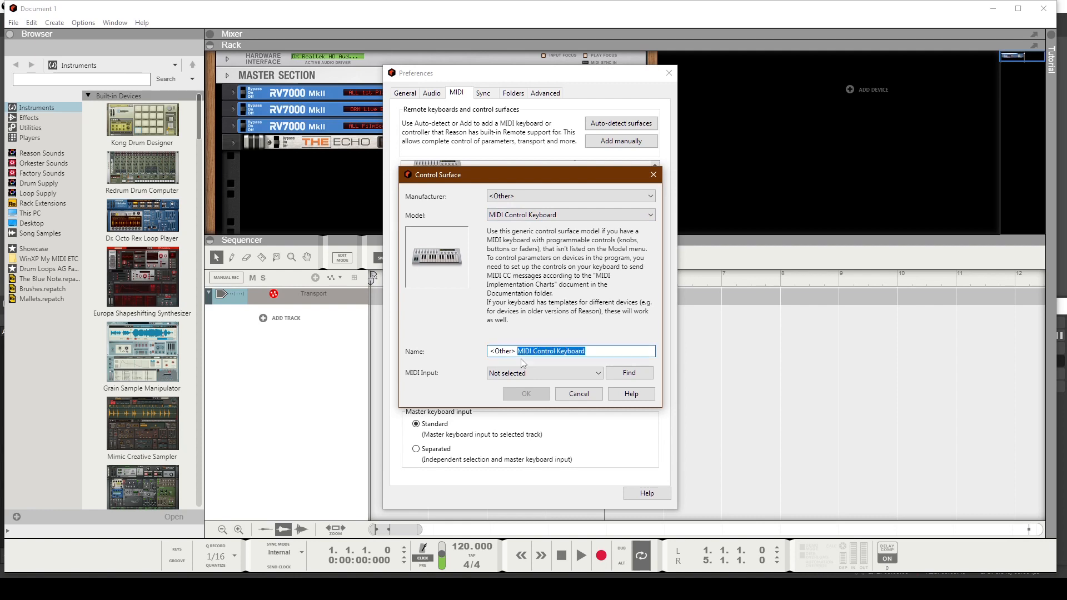
{"action": "type", "text": "ATOM"}
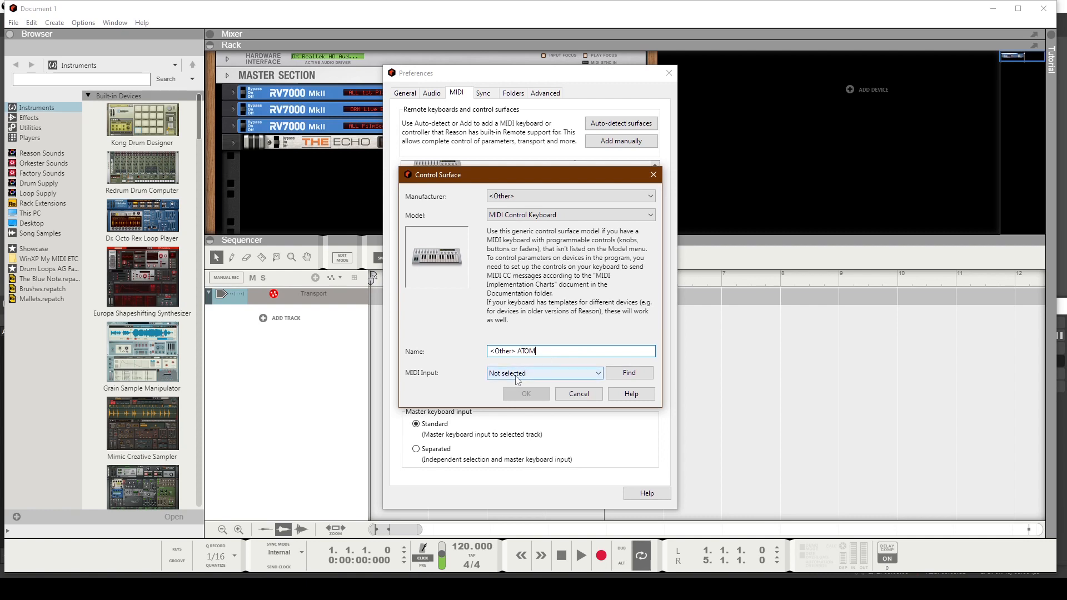
{"action": "left_click", "coordinate": [597, 373]}
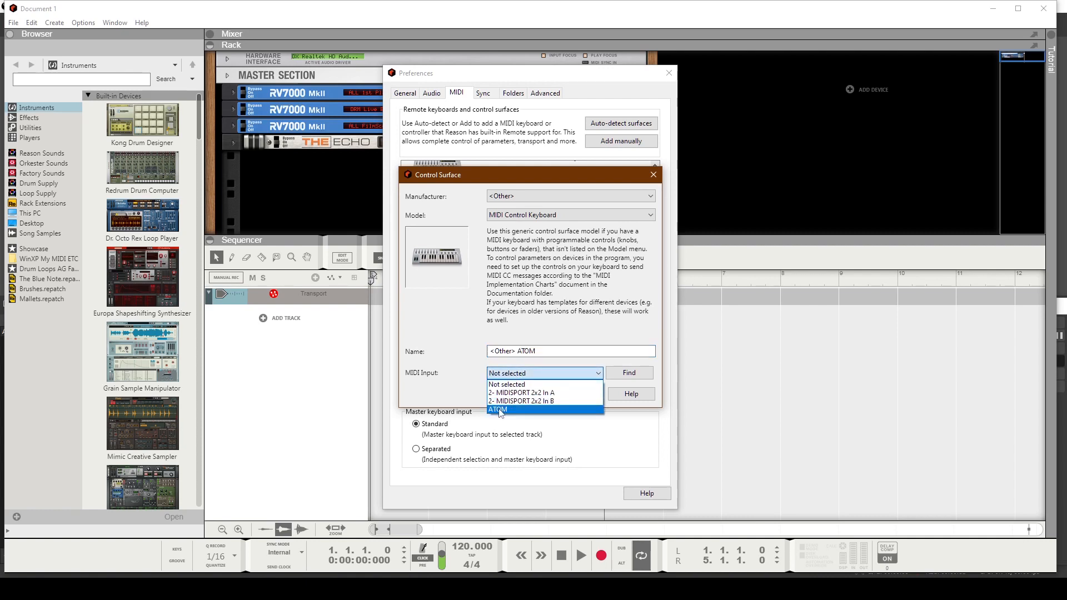
{"action": "left_click", "coordinate": [498, 410]}
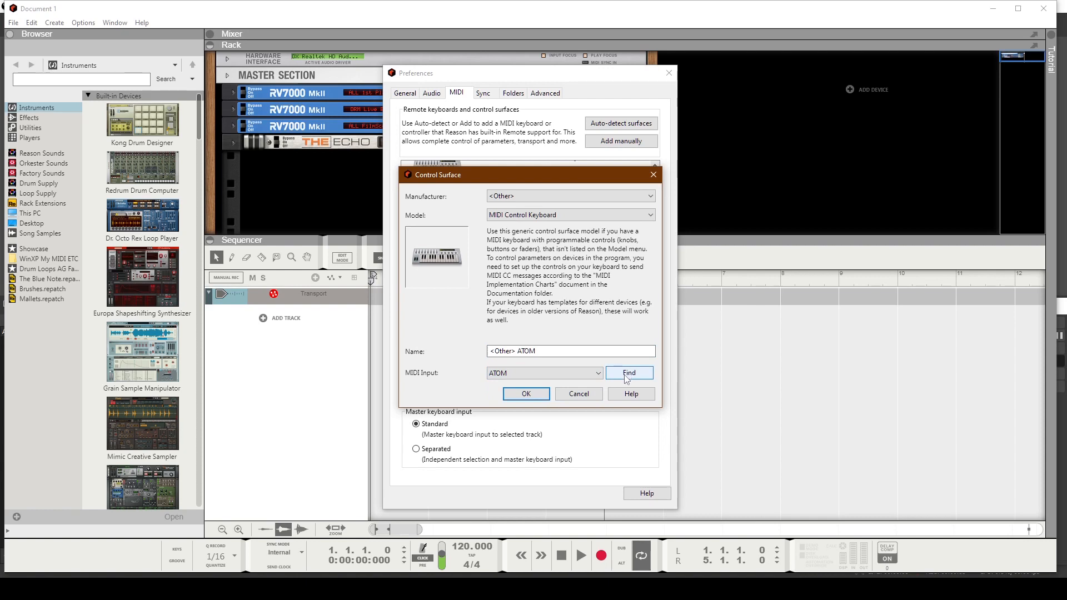
{"action": "left_click", "coordinate": [628, 372]}
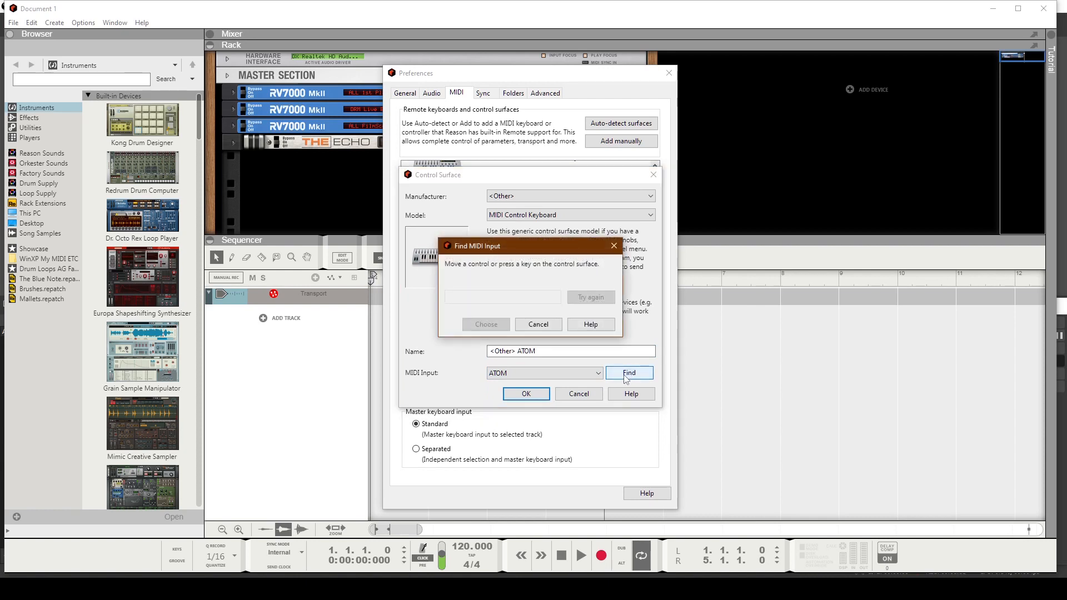
{"action": "mouse_move", "coordinate": [625, 386]}
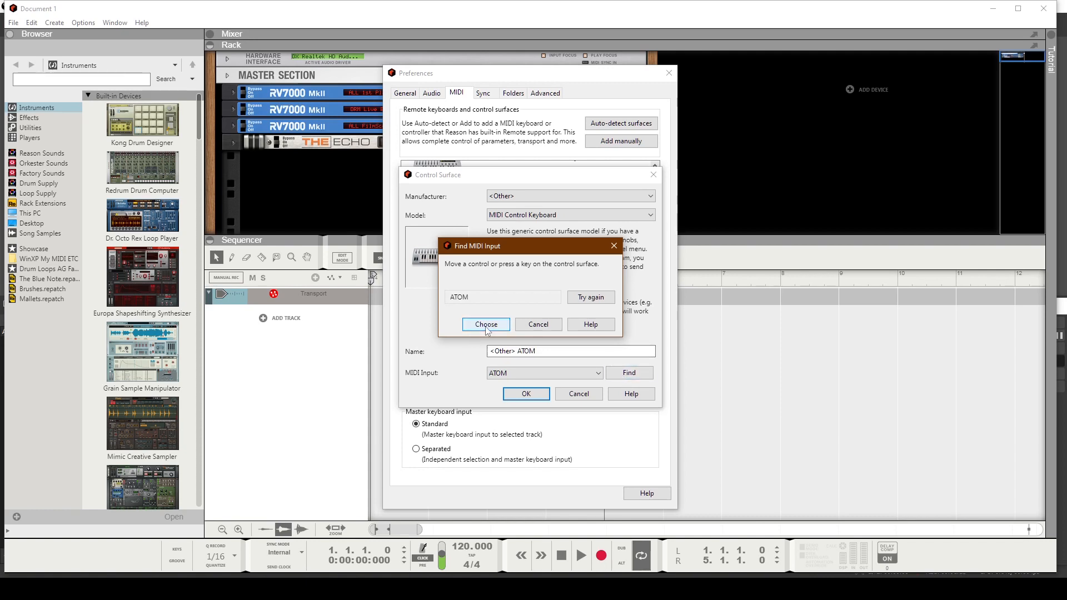
{"action": "left_click", "coordinate": [485, 324]}
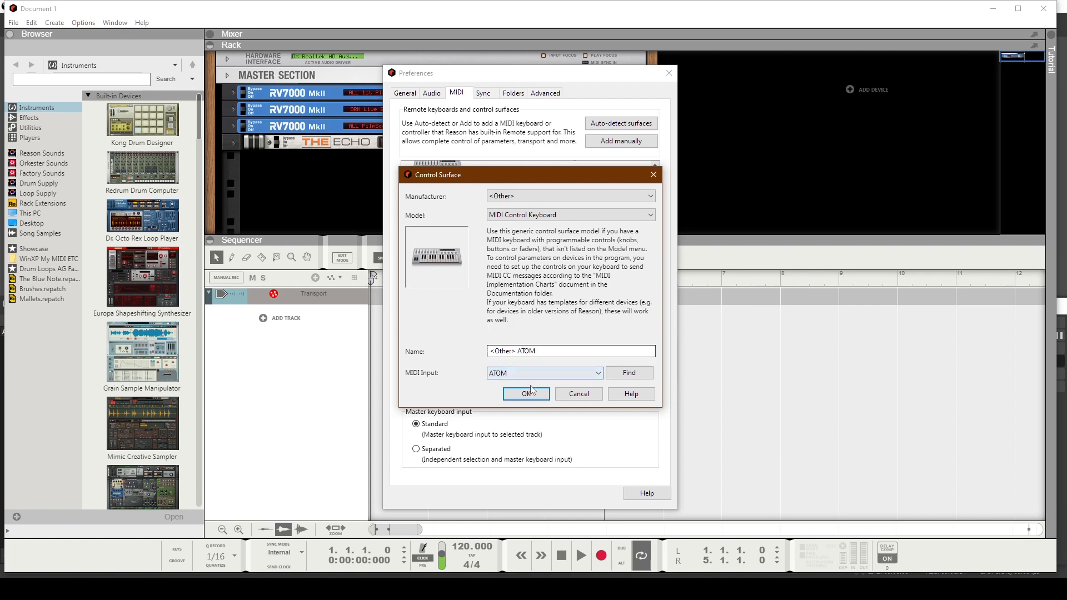
{"action": "mouse_move", "coordinate": [540, 366]}
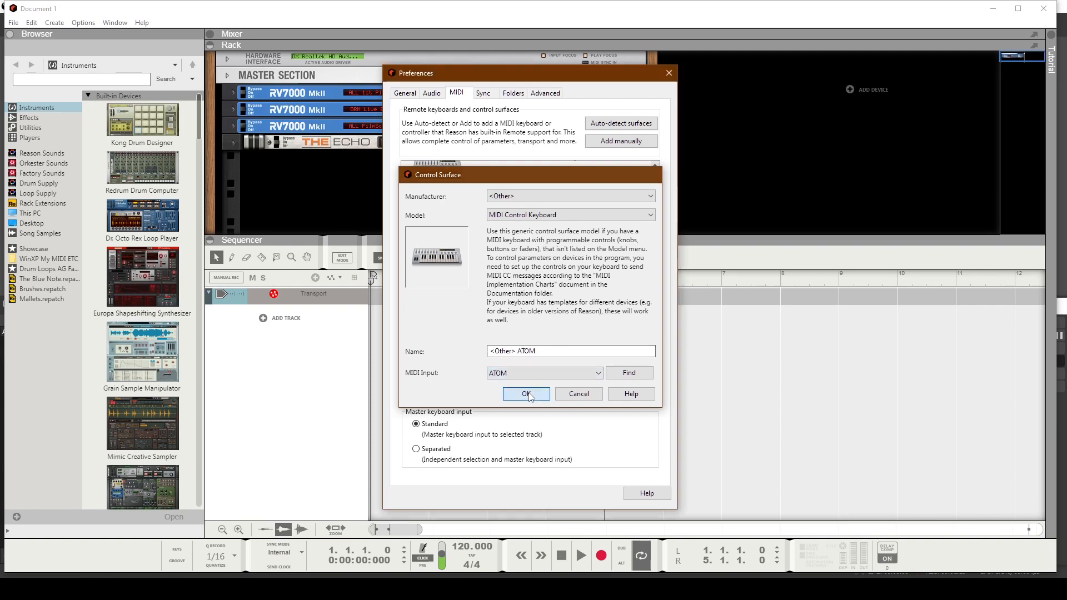
Confirm the <Other> ATOM control surface and close Preferences.
{"action": "left_click", "coordinate": [527, 394]}
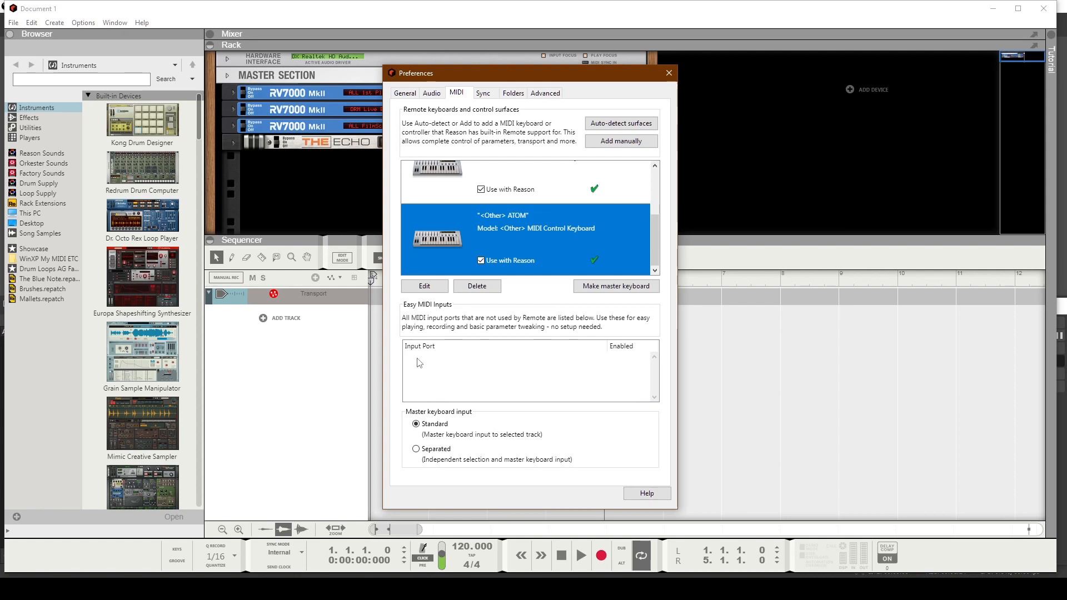
{"action": "mouse_move", "coordinate": [452, 389]}
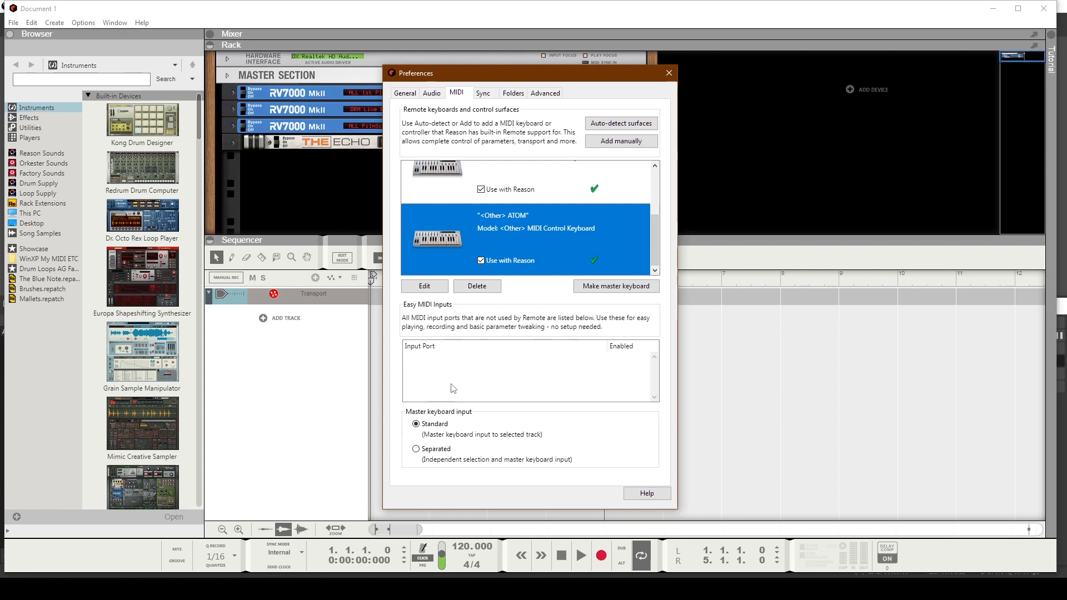
{"action": "mouse_move", "coordinate": [410, 364]}
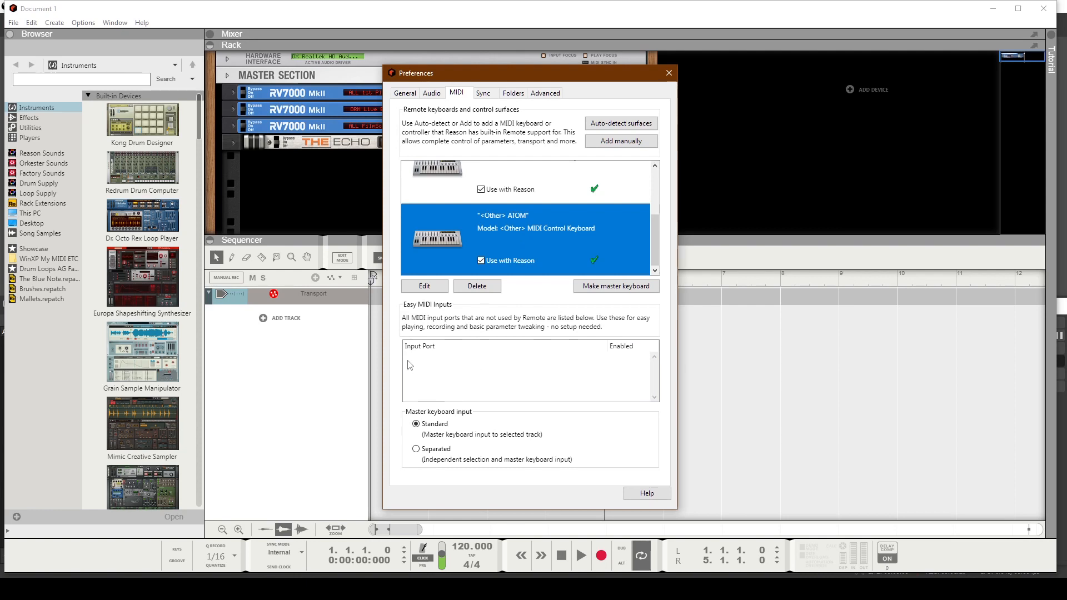
{"action": "mouse_move", "coordinate": [558, 403]}
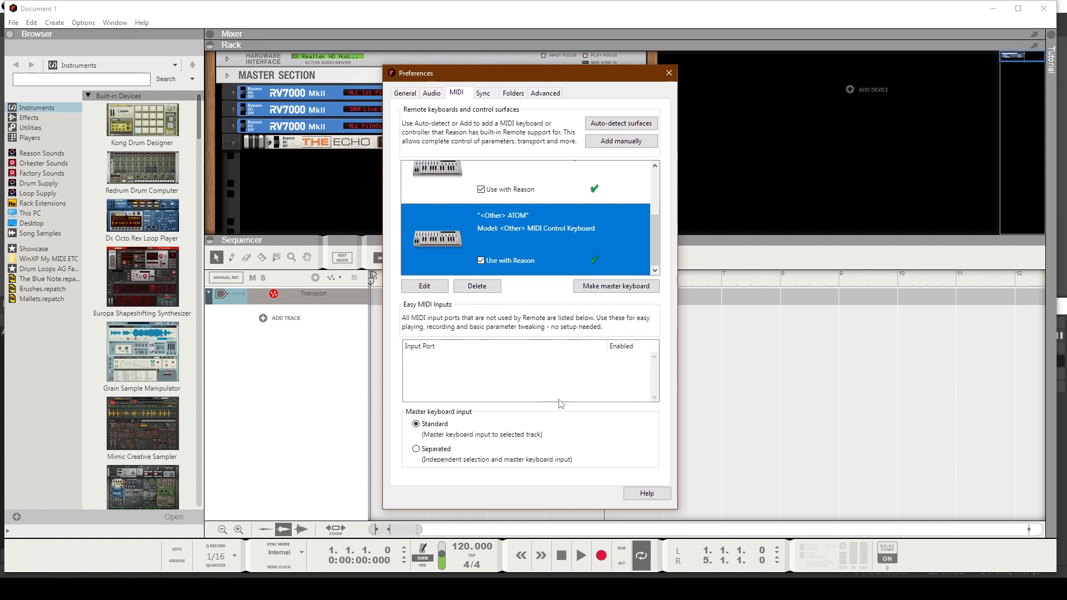
{"action": "left_click", "coordinate": [667, 73]}
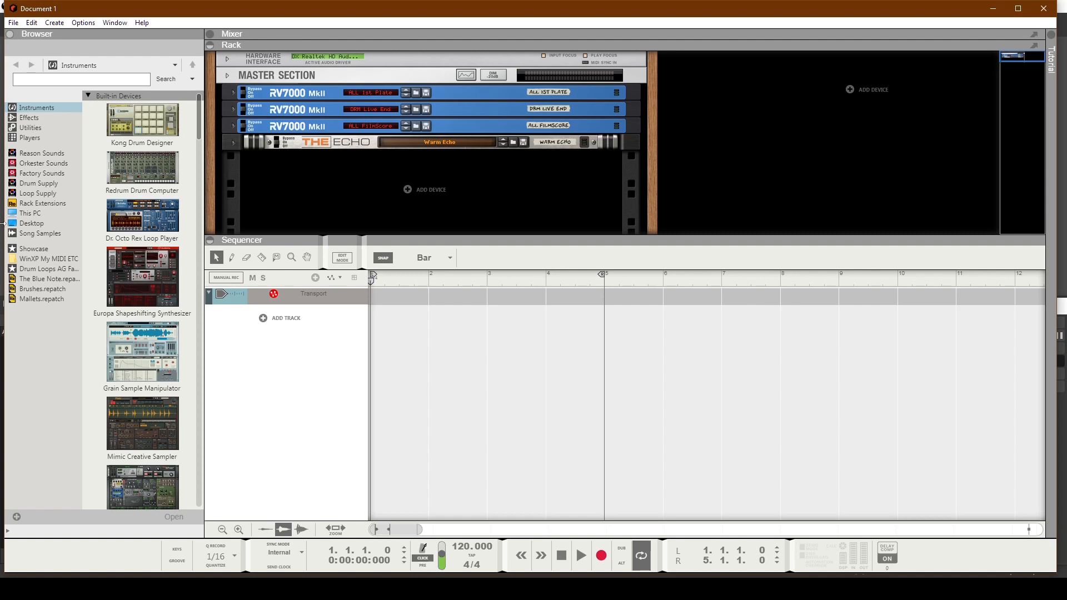
Switch to the 'Umf and Kong Testing with ATOM' song via the Window menu.
{"action": "left_click", "coordinate": [12, 22]}
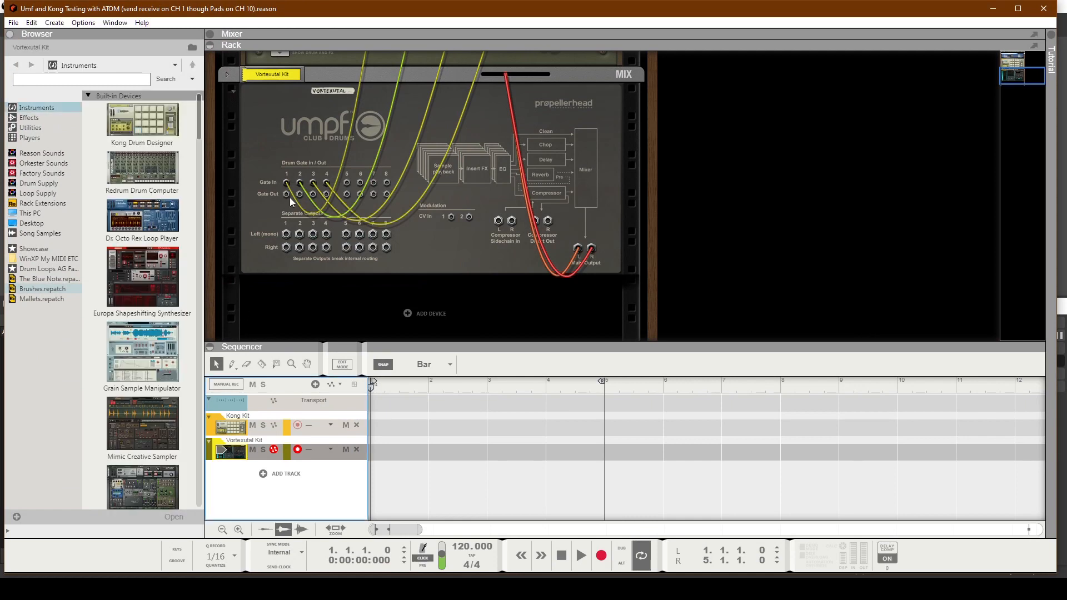
{"action": "mouse_move", "coordinate": [285, 194]}
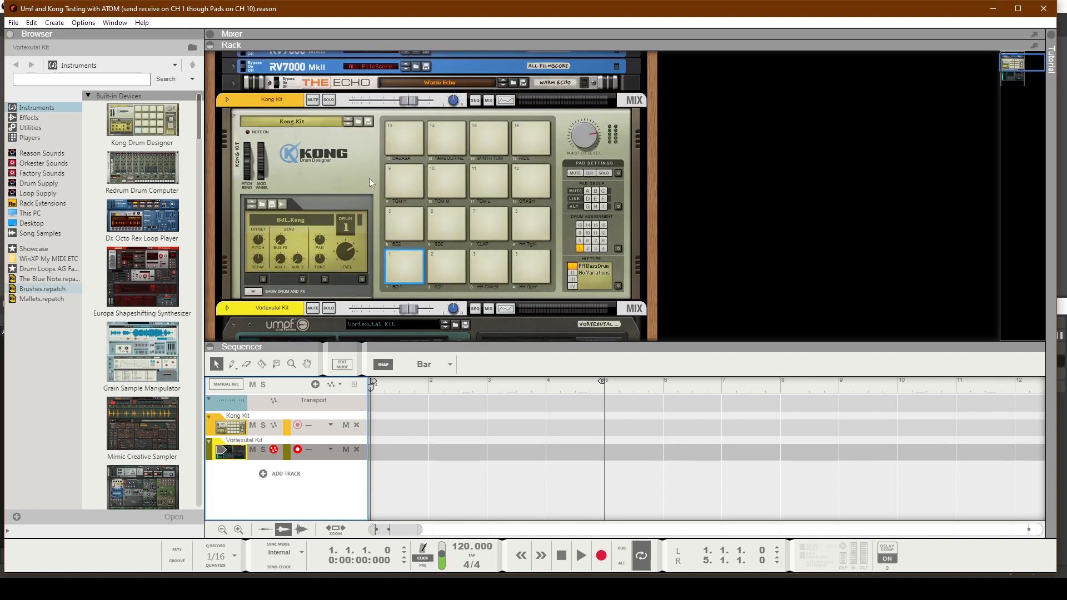
{"action": "mouse_move", "coordinate": [346, 170]}
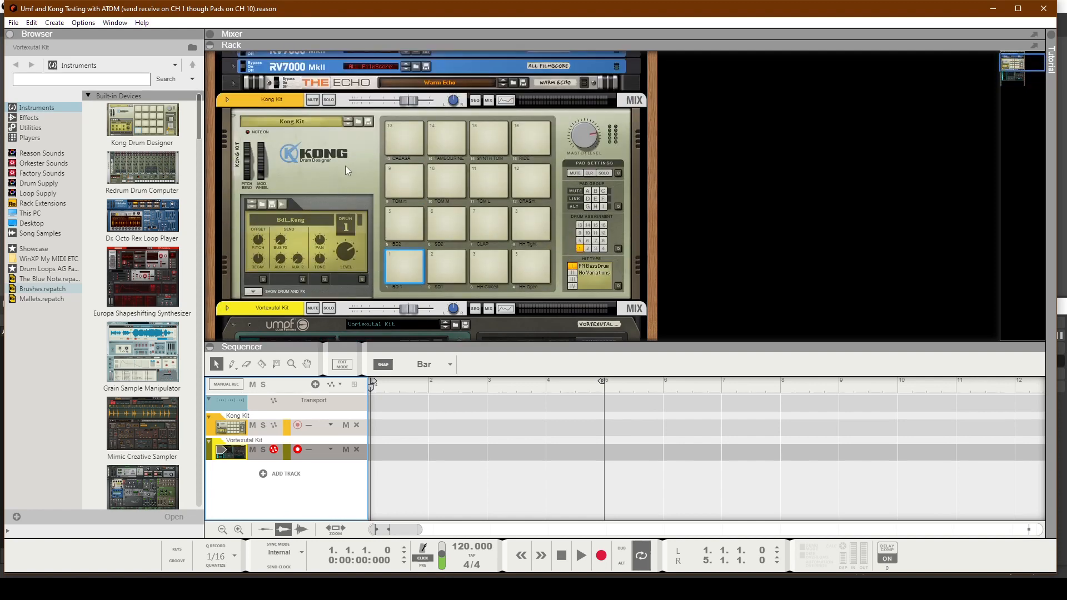
{"action": "mouse_move", "coordinate": [381, 173]}
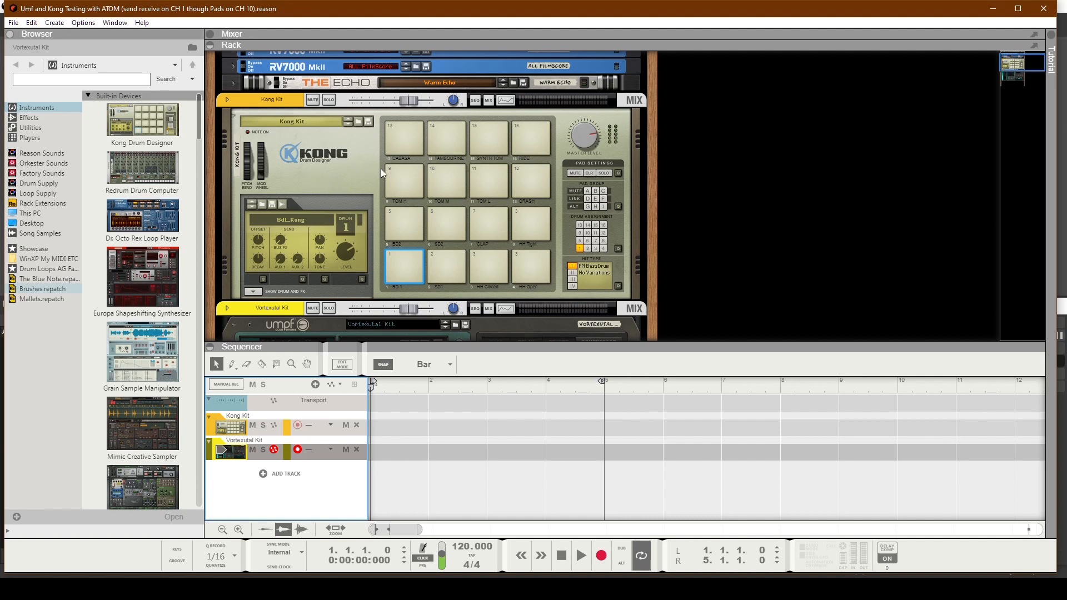
{"action": "mouse_move", "coordinate": [322, 220]}
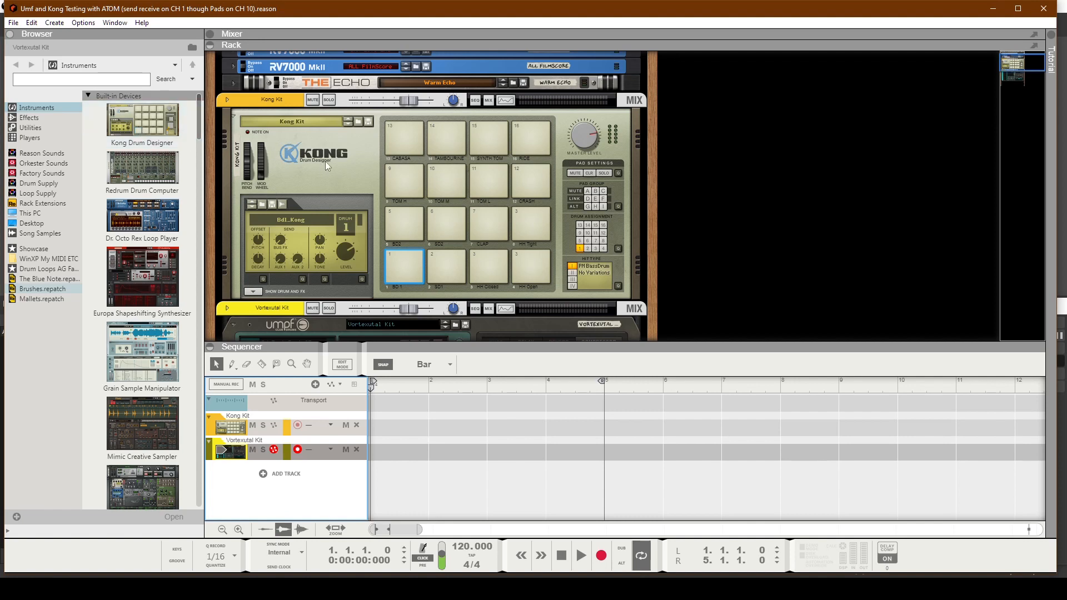
{"action": "mouse_move", "coordinate": [331, 168]}
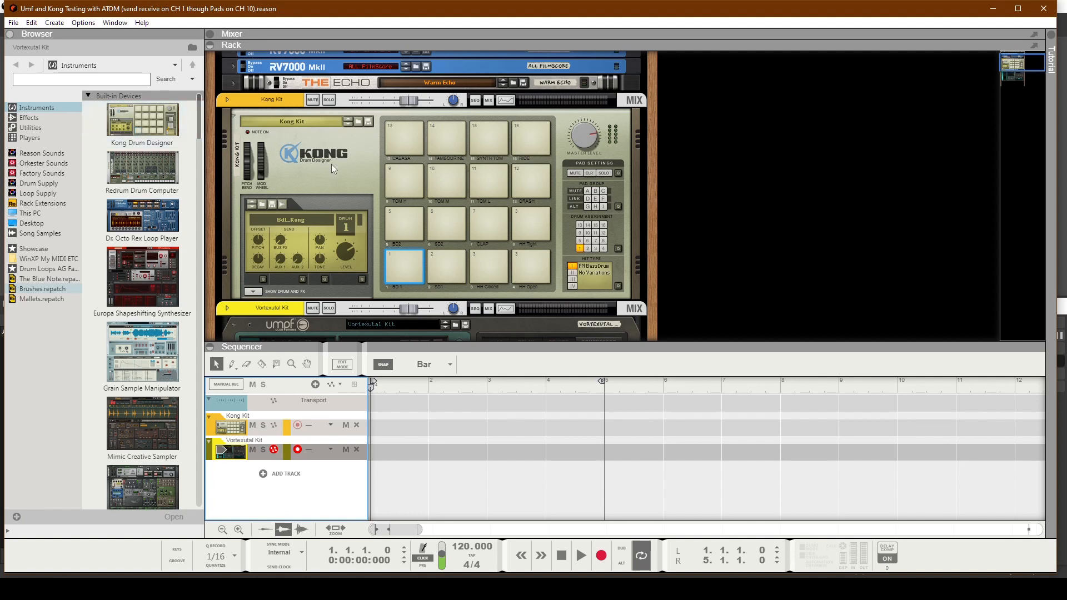
{"action": "mouse_move", "coordinate": [405, 279]}
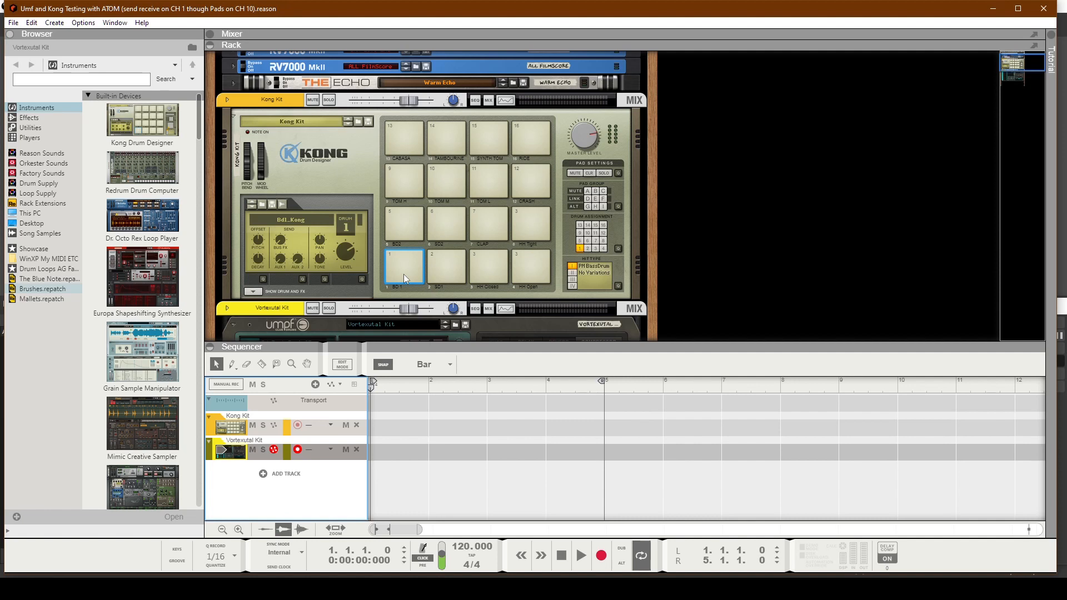
{"action": "mouse_move", "coordinate": [486, 279]}
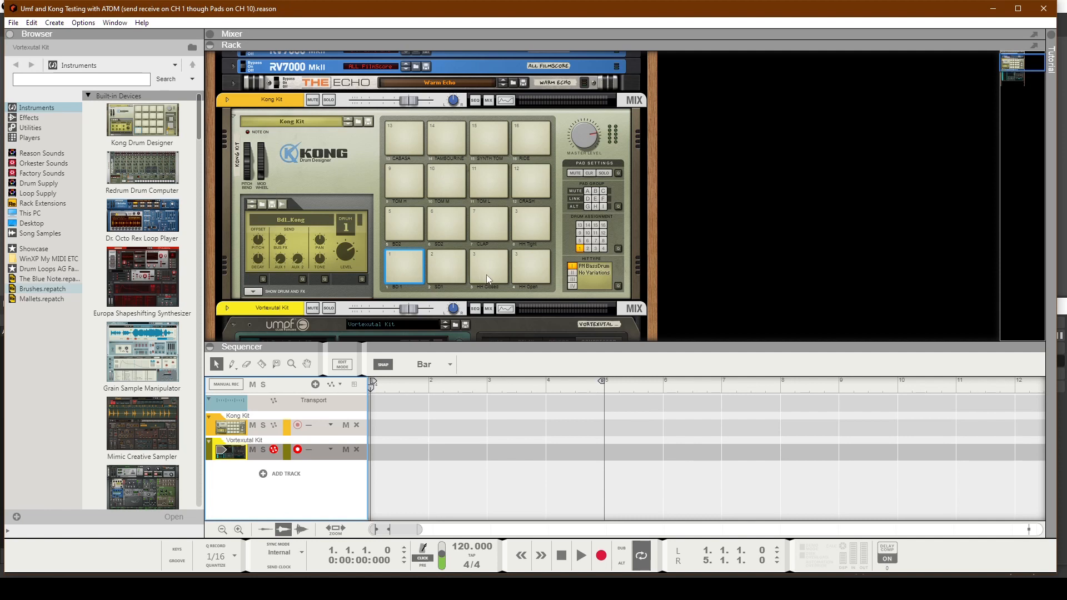
{"action": "mouse_move", "coordinate": [619, 254]}
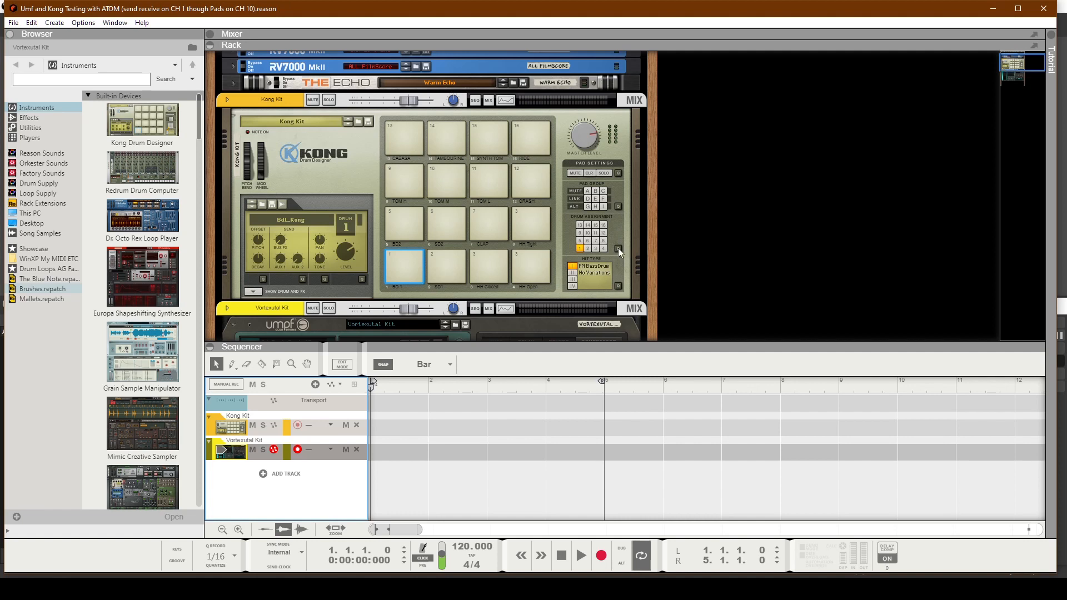
{"action": "mouse_move", "coordinate": [617, 251]}
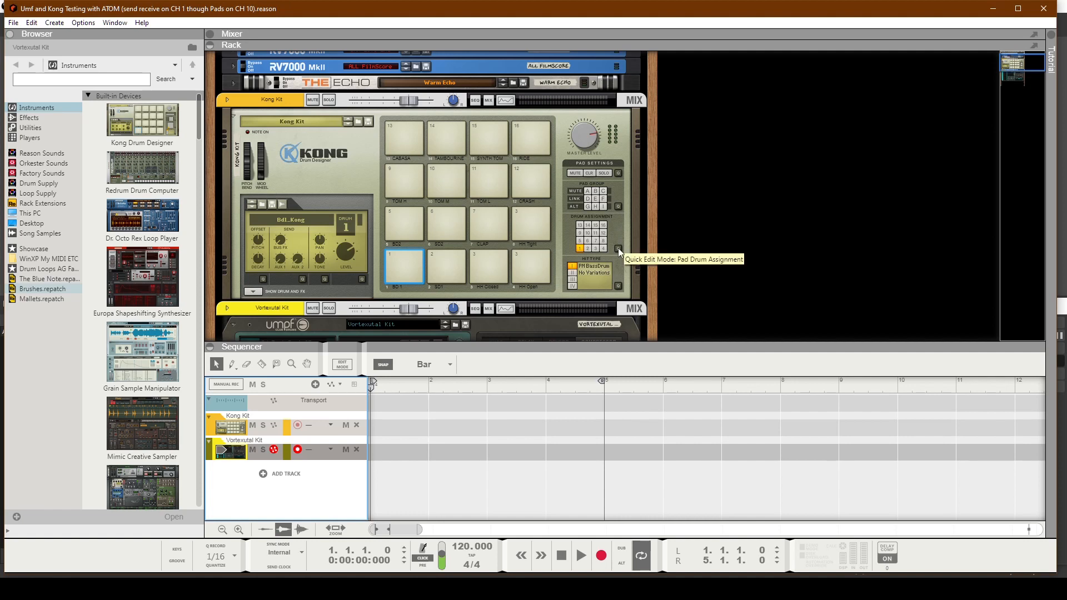
Turn on Kong's Pad Drum Assignment quick edit mode to show every pad's assignments.
{"action": "left_click", "coordinate": [618, 248]}
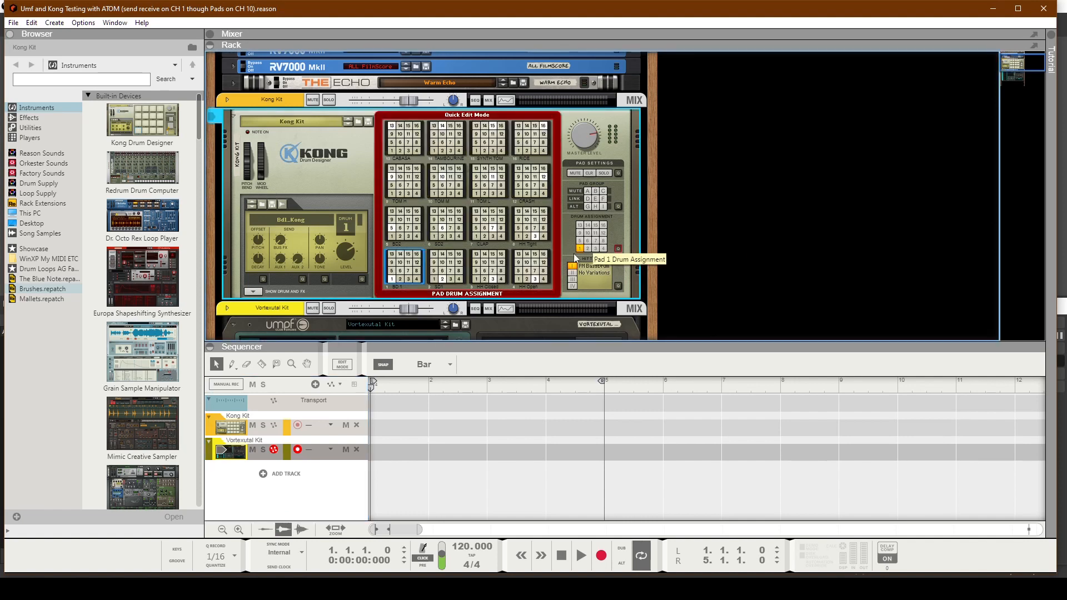
{"action": "mouse_move", "coordinate": [581, 254]}
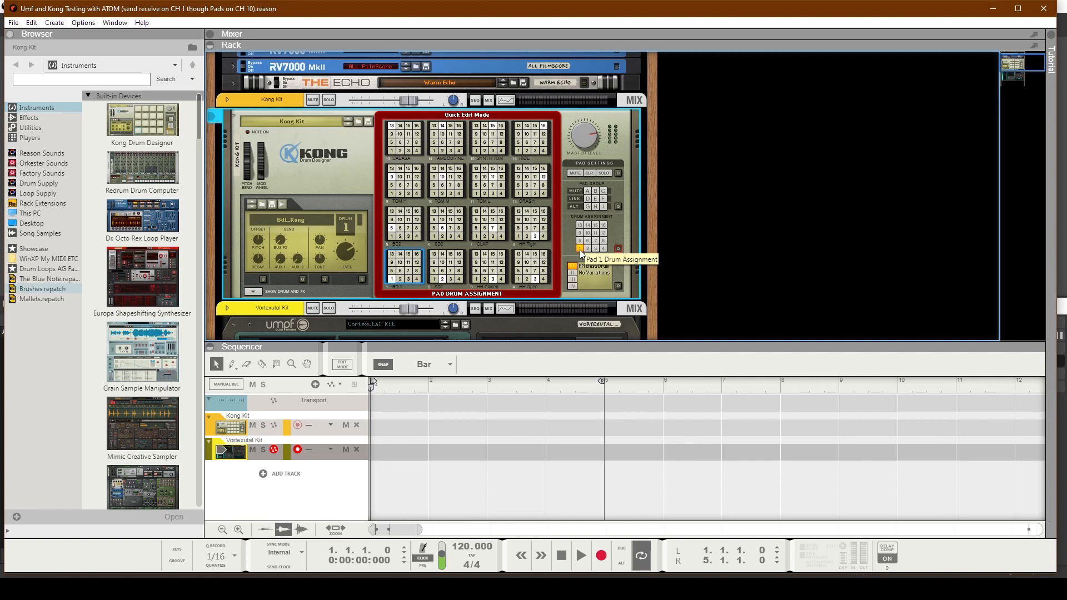
{"action": "mouse_move", "coordinate": [537, 264]}
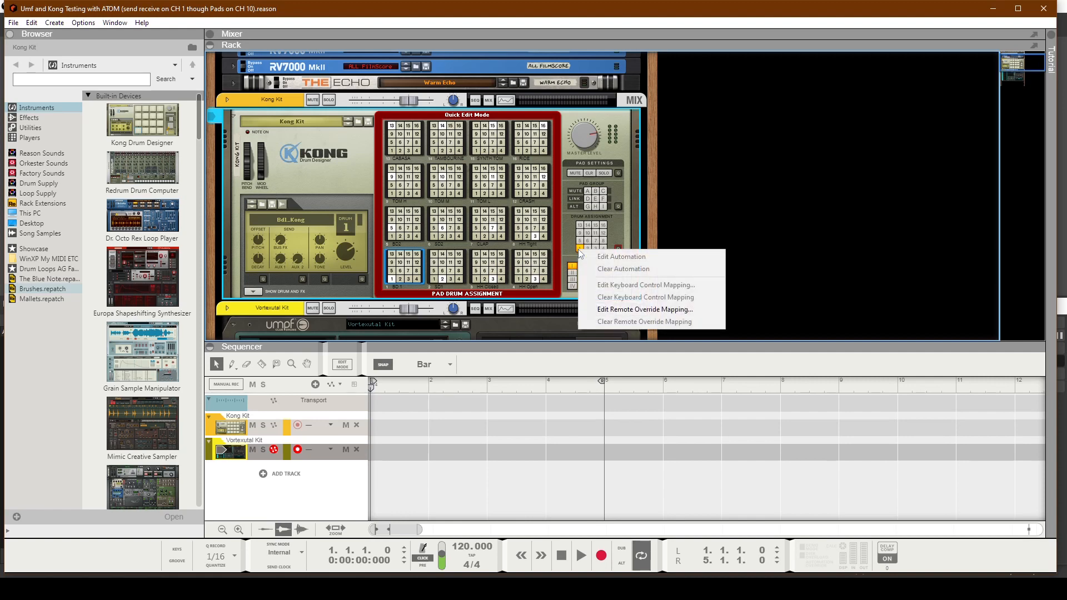
{"action": "mouse_move", "coordinate": [644, 309]}
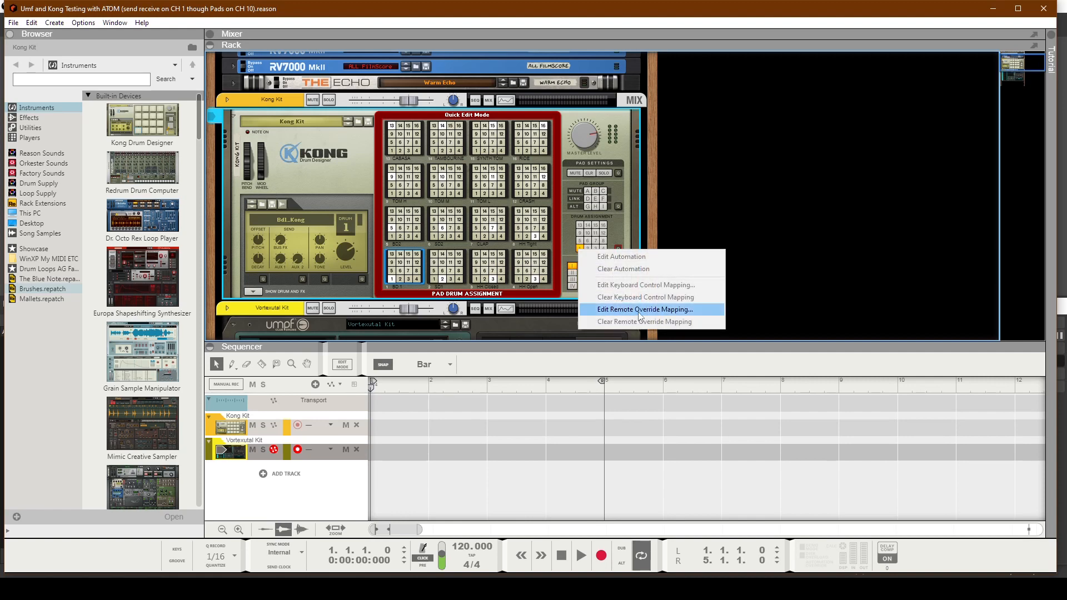
Map Pad 1 Drum Assignment's remote override to the <Other> ATOM keyboard, note C#1.
{"action": "left_click", "coordinate": [646, 309]}
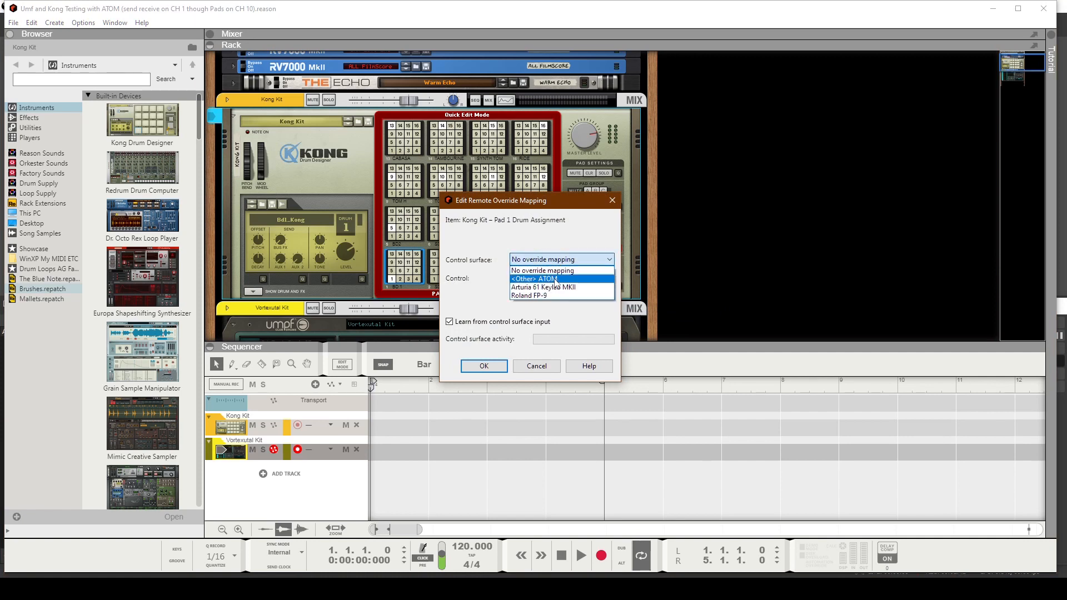
{"action": "left_click", "coordinate": [537, 278]}
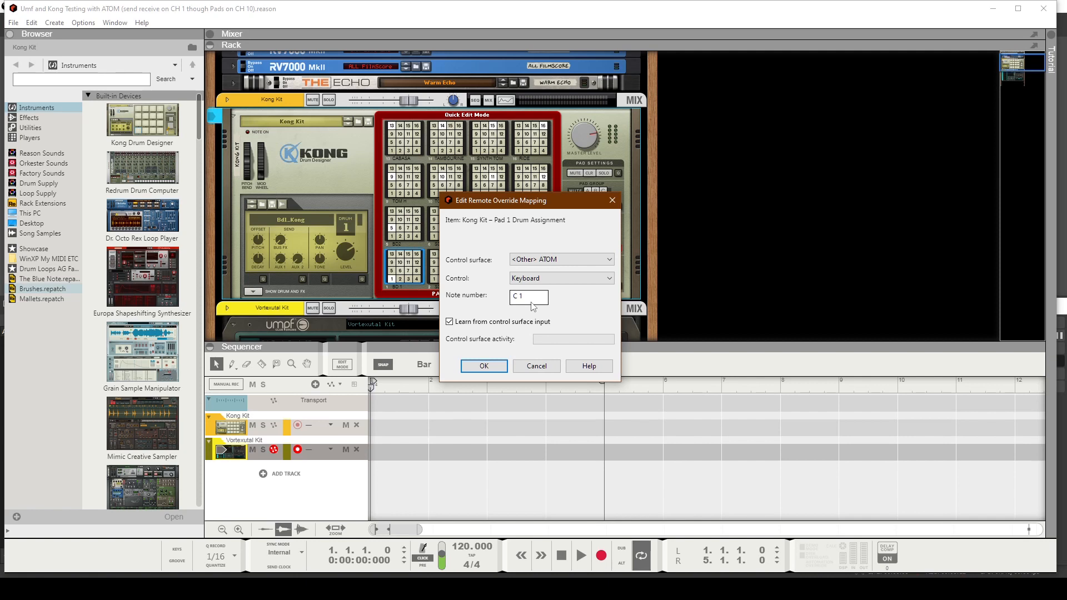
{"action": "mouse_move", "coordinate": [532, 301]}
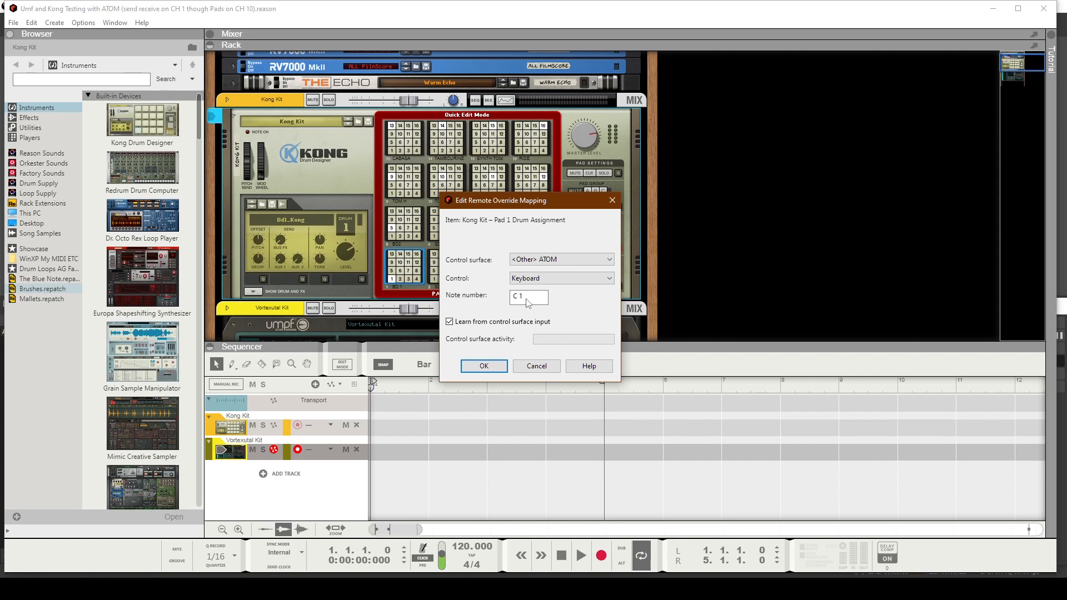
{"action": "mouse_move", "coordinate": [531, 309]}
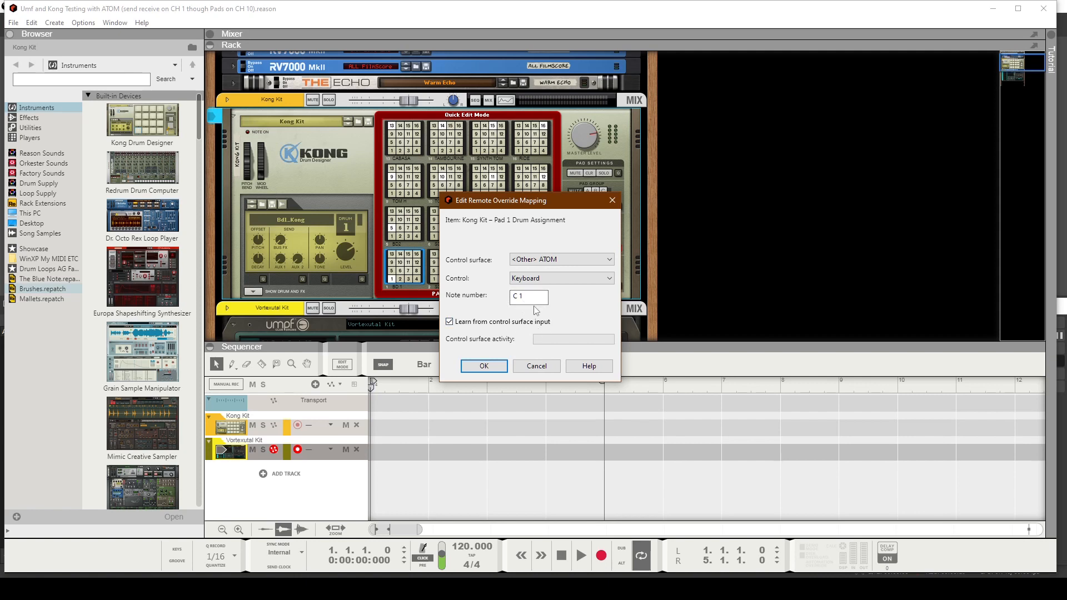
{"action": "mouse_move", "coordinate": [524, 316]}
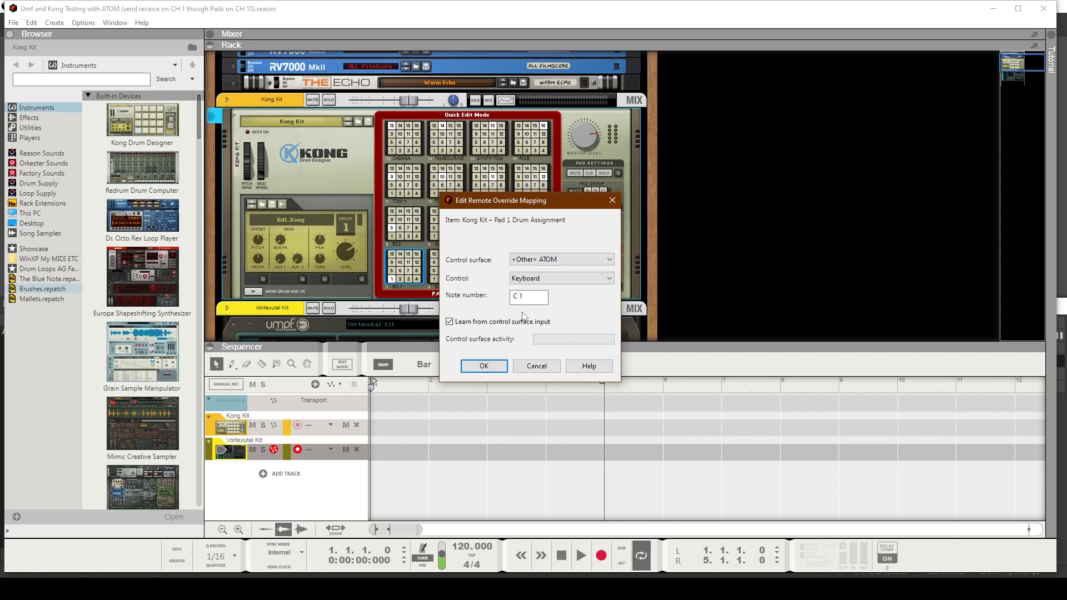
{"action": "type", "text": "C#1"}
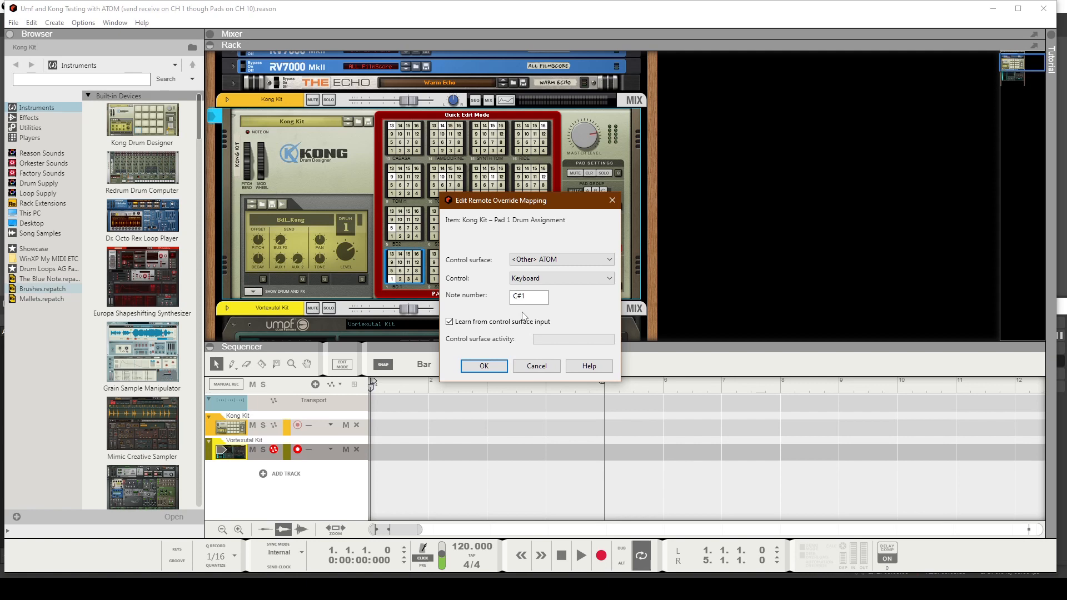